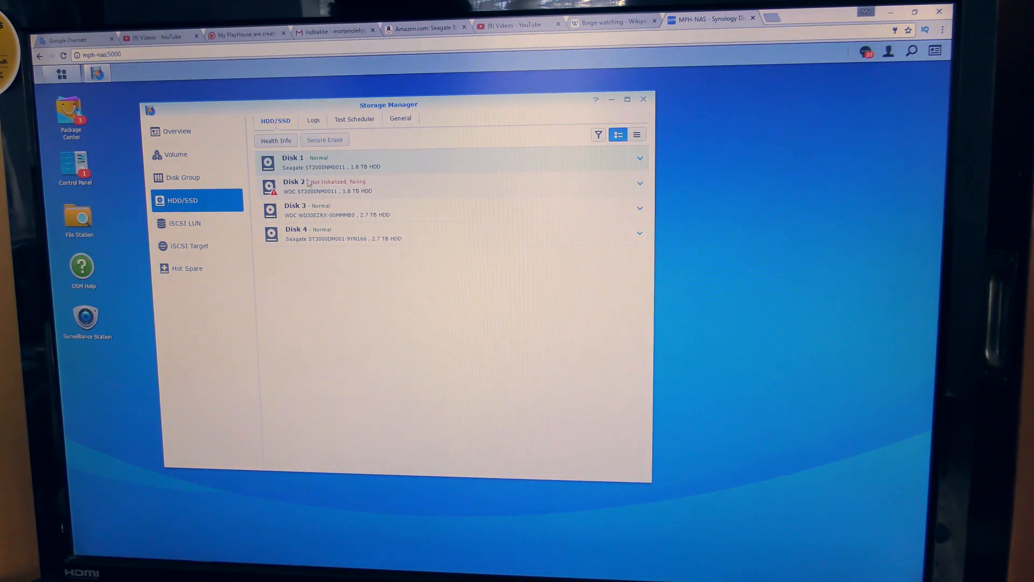
Confirm Disk 2 is failing and Volume 1 degraded, then follow the suggestion link to Disk Group 1
click(175, 153)
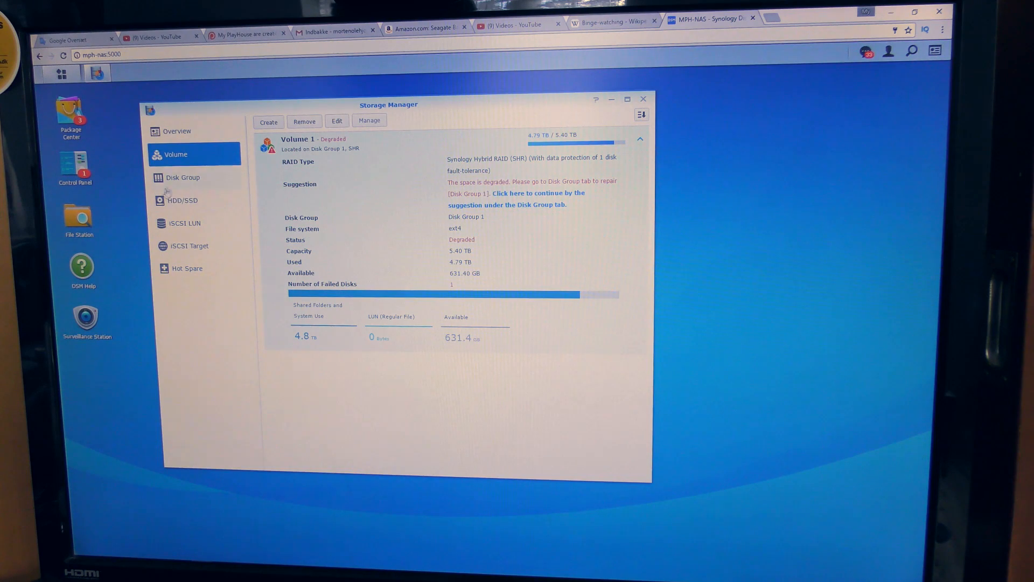
click(182, 200)
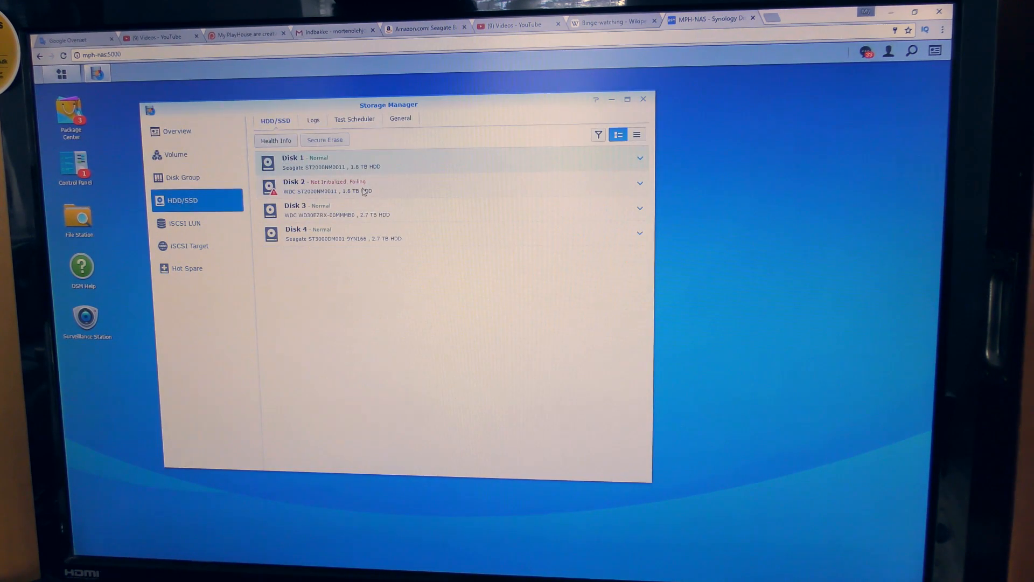
mouse_move(392, 194)
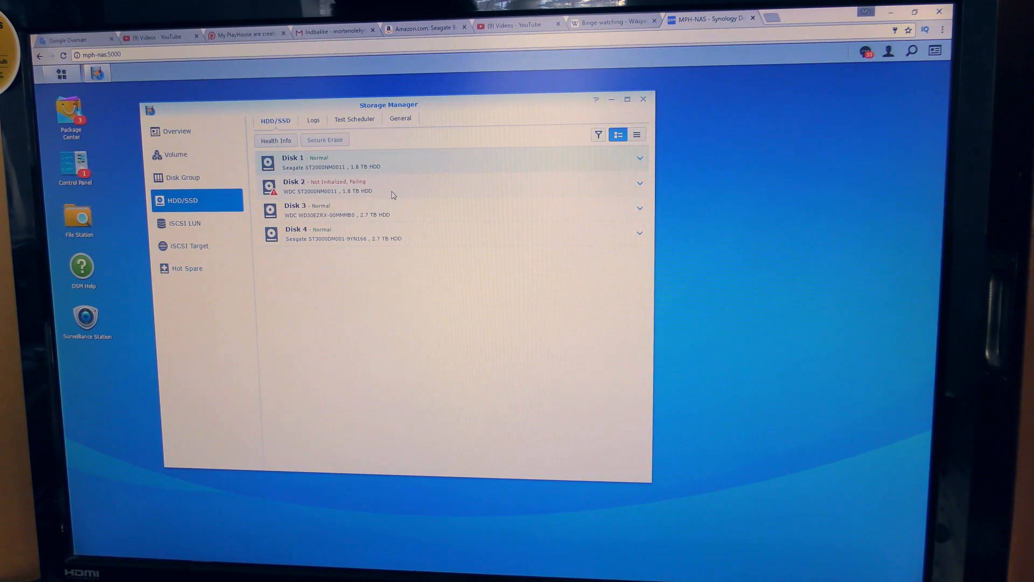
mouse_move(266, 199)
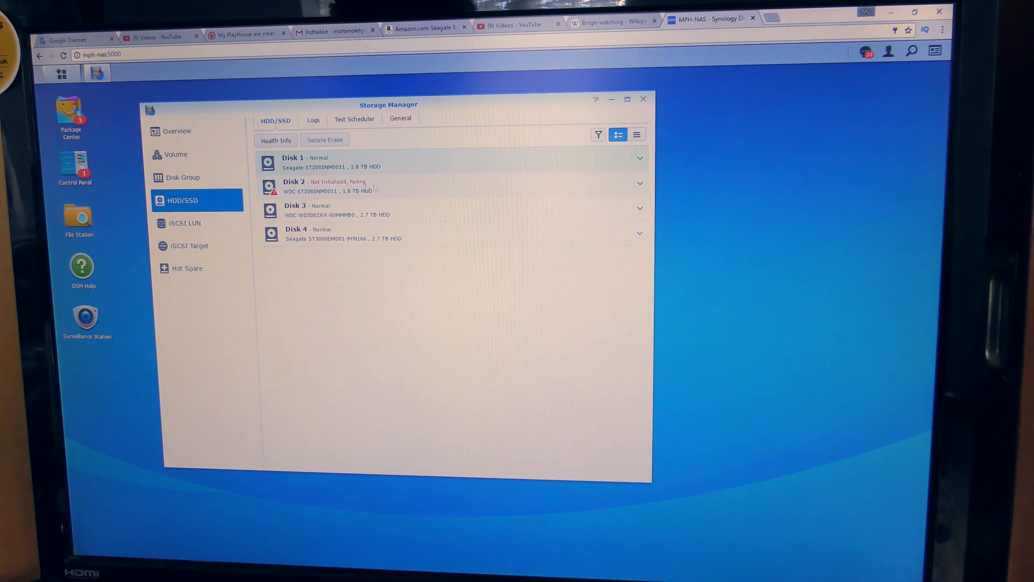
click(637, 186)
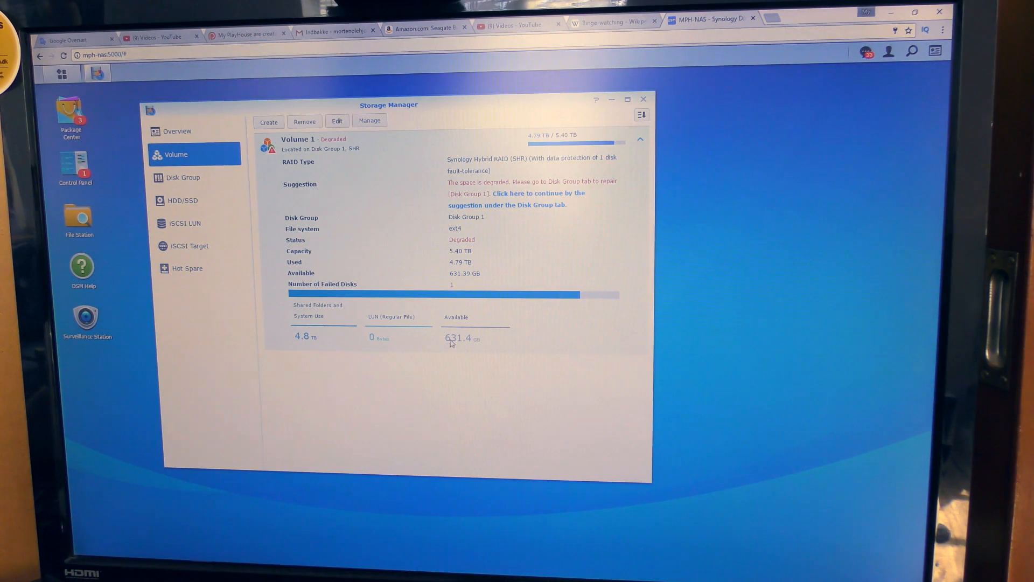
mouse_move(458, 344)
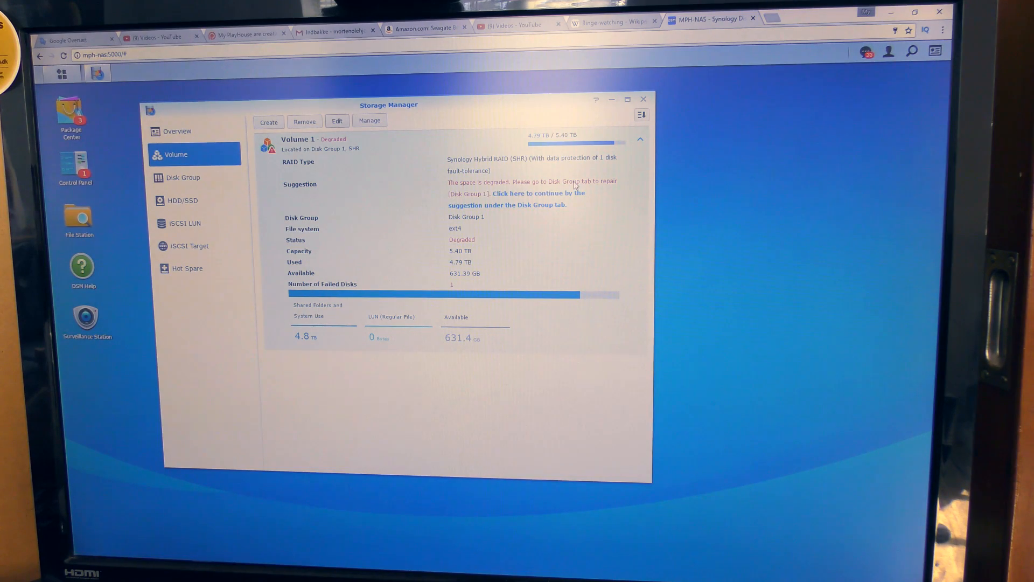
click(182, 177)
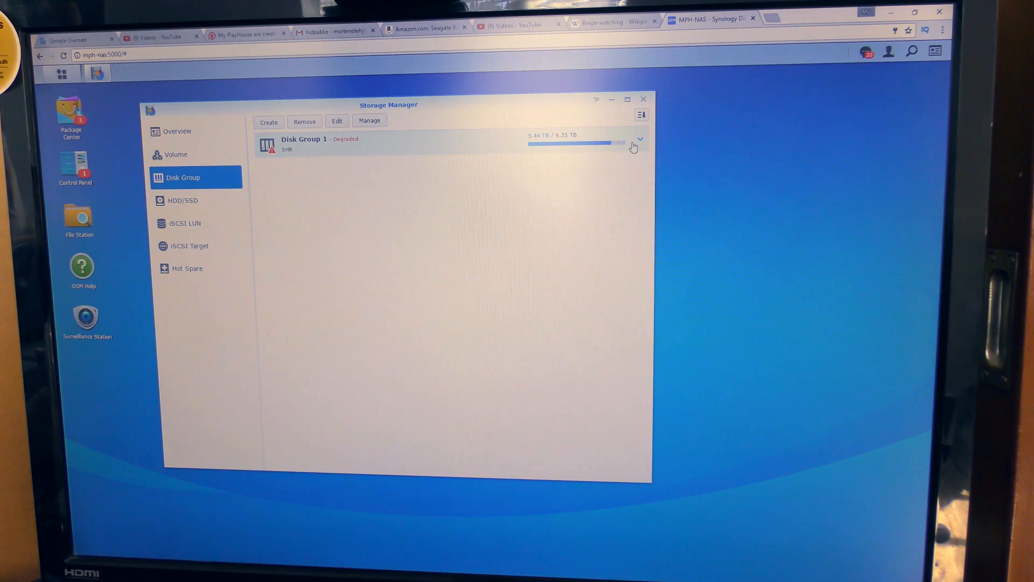
Review Disk Group 1's failed-disk details and launch its Volume Manager Wizard
click(638, 138)
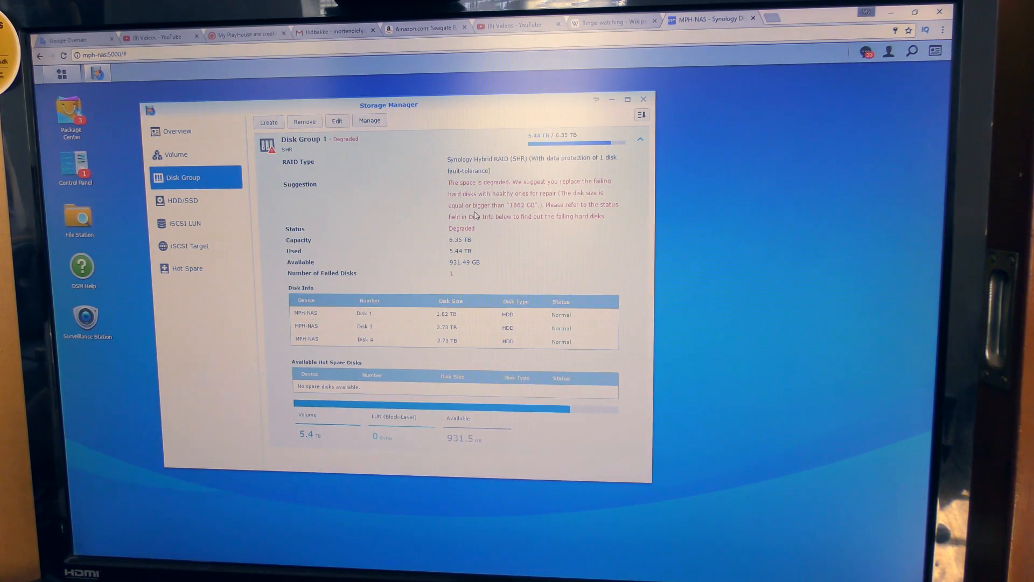
mouse_move(388, 220)
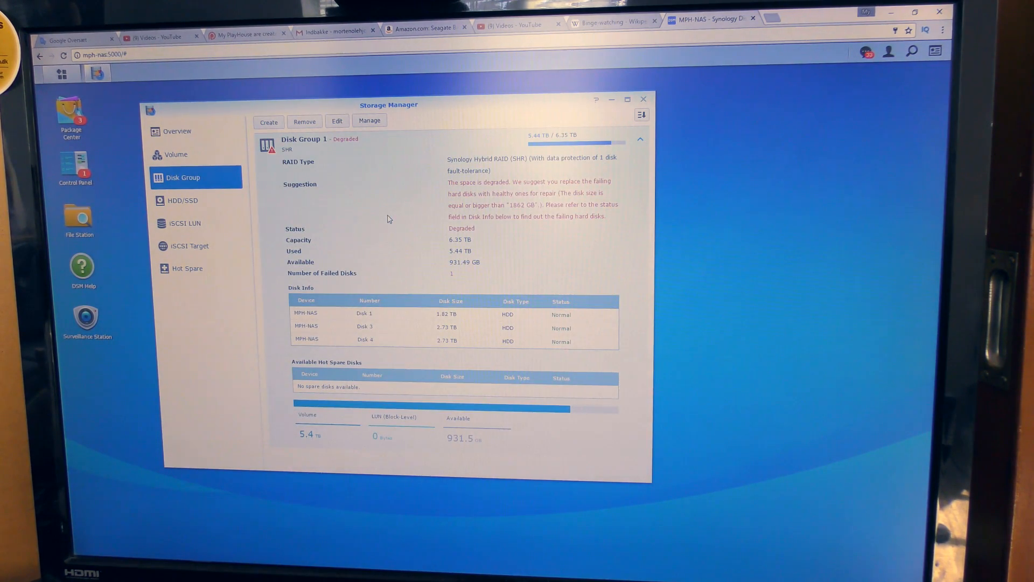
mouse_move(464, 217)
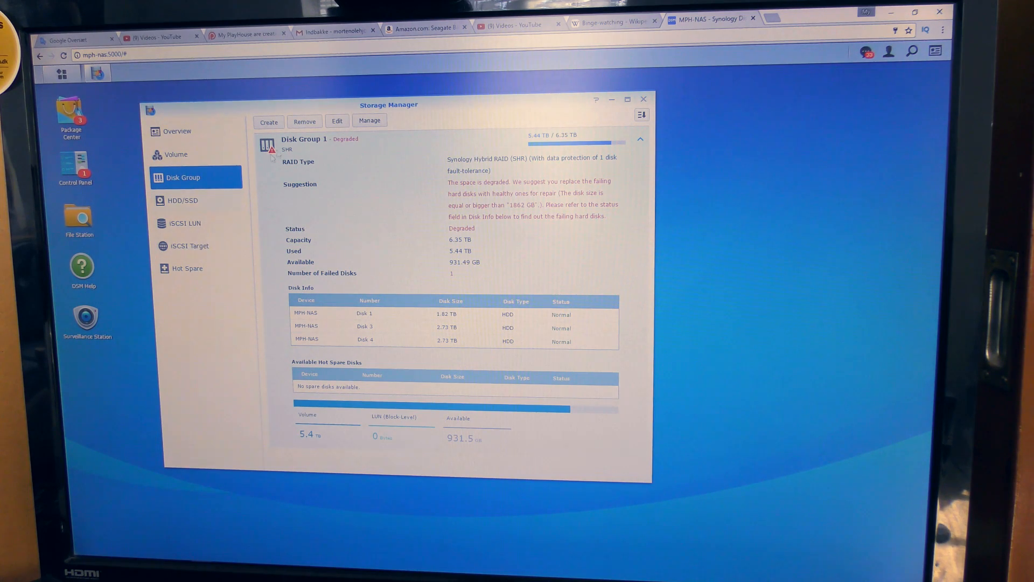
click(370, 121)
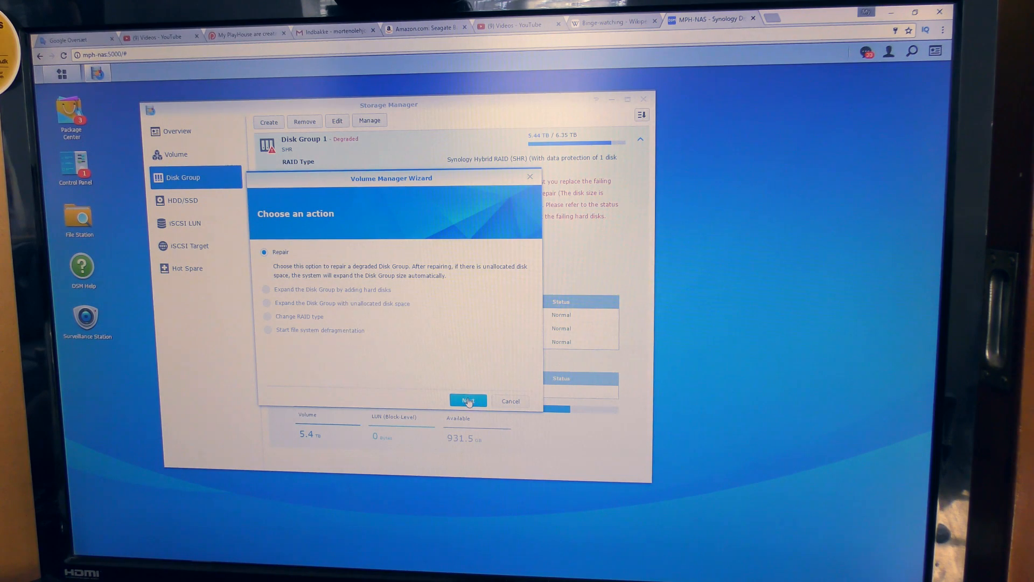
Proceed with Repair to reach disk choice, with Disk 2 (1.82 TB) ticked
click(468, 400)
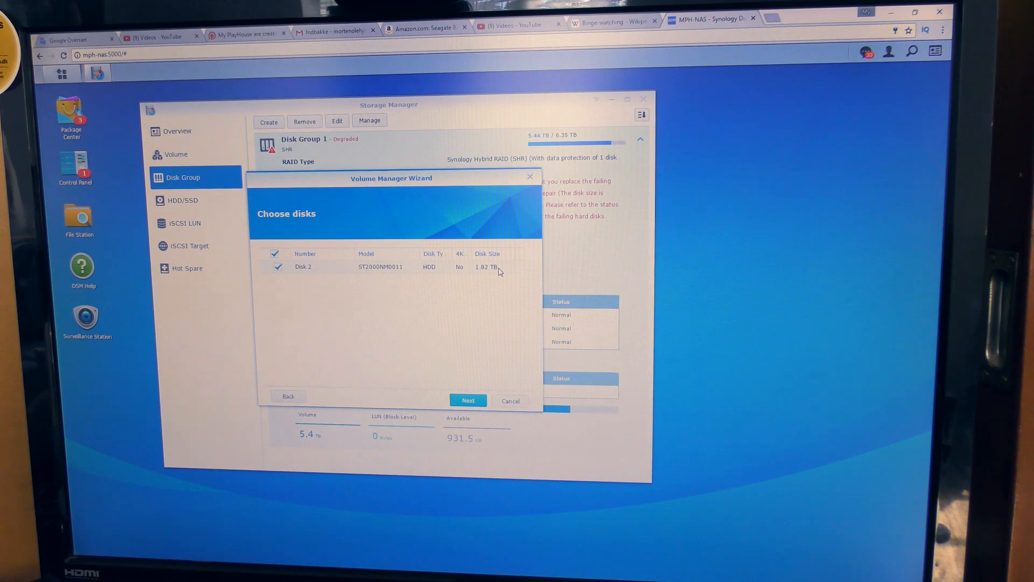
mouse_move(379, 284)
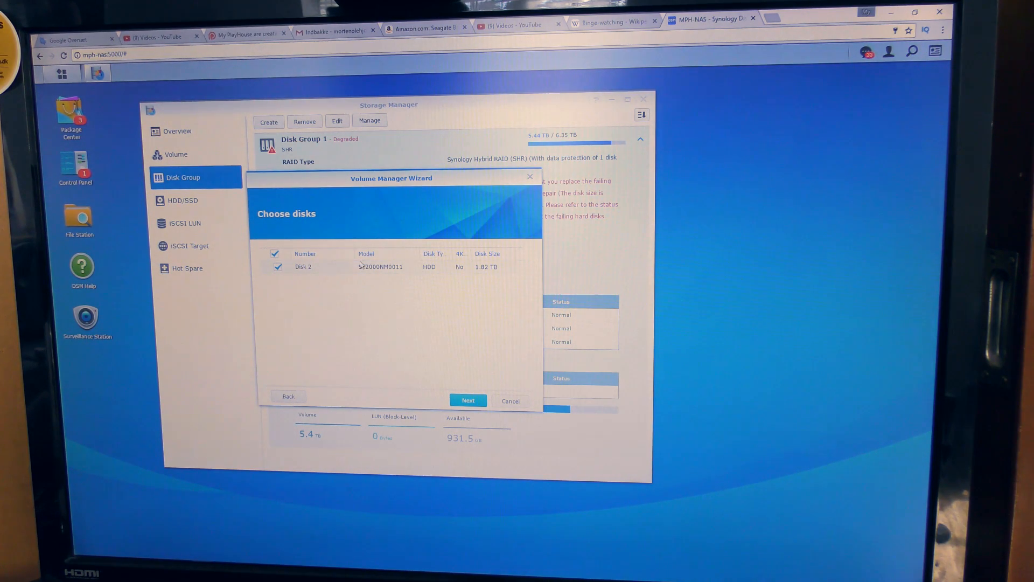
mouse_move(490, 269)
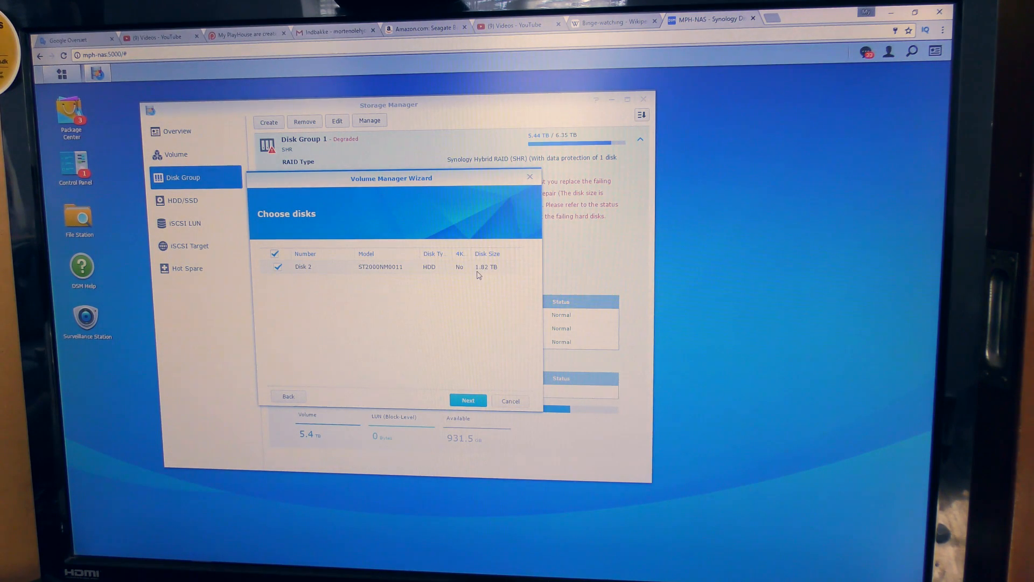
mouse_move(409, 280)
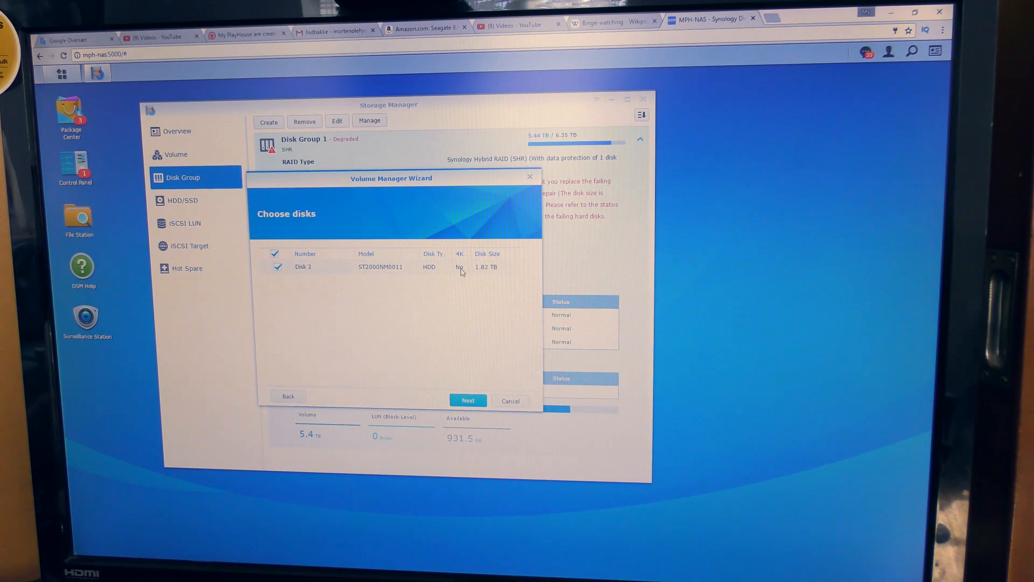
mouse_move(443, 376)
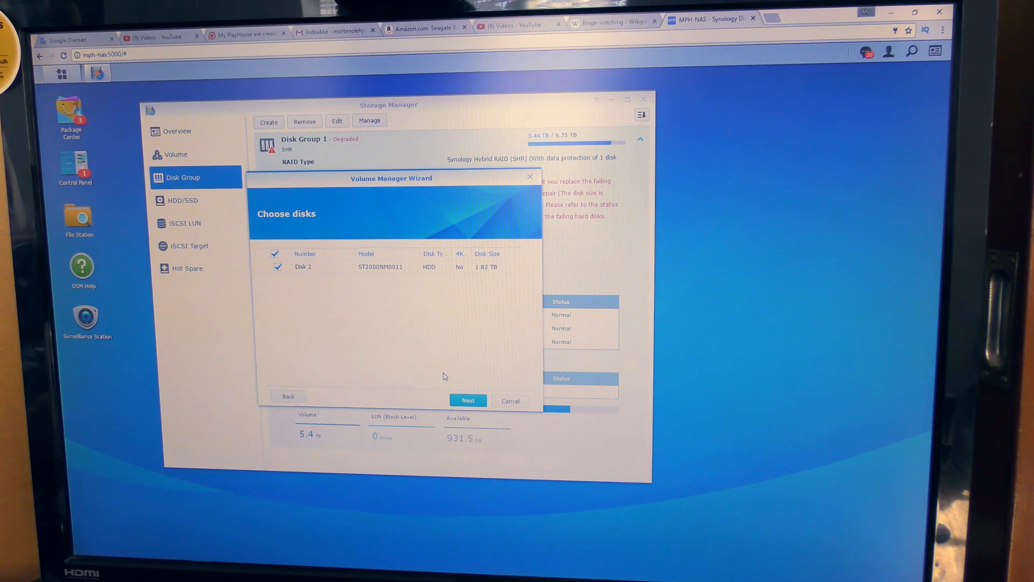
mouse_move(416, 353)
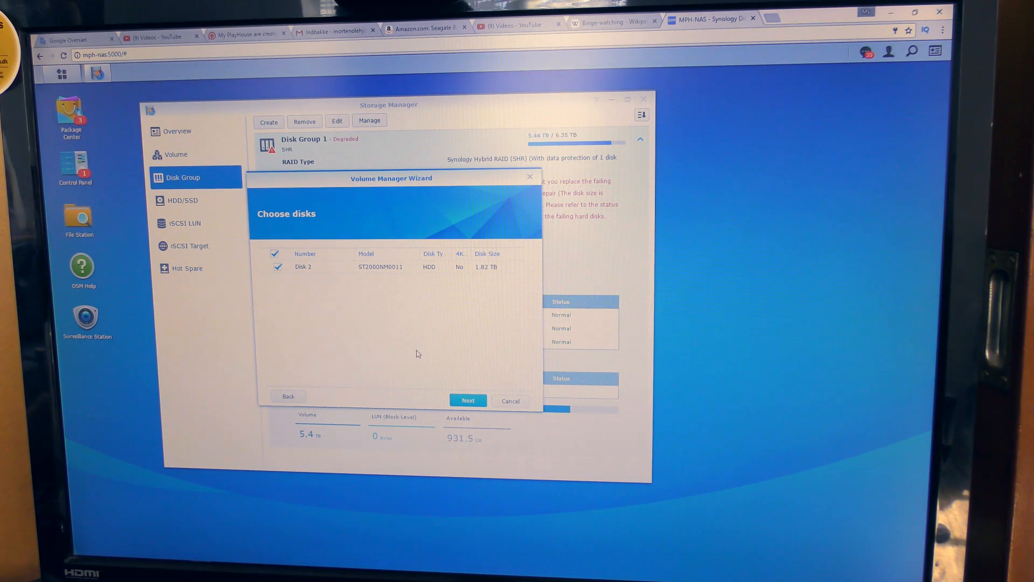
mouse_move(287, 332)
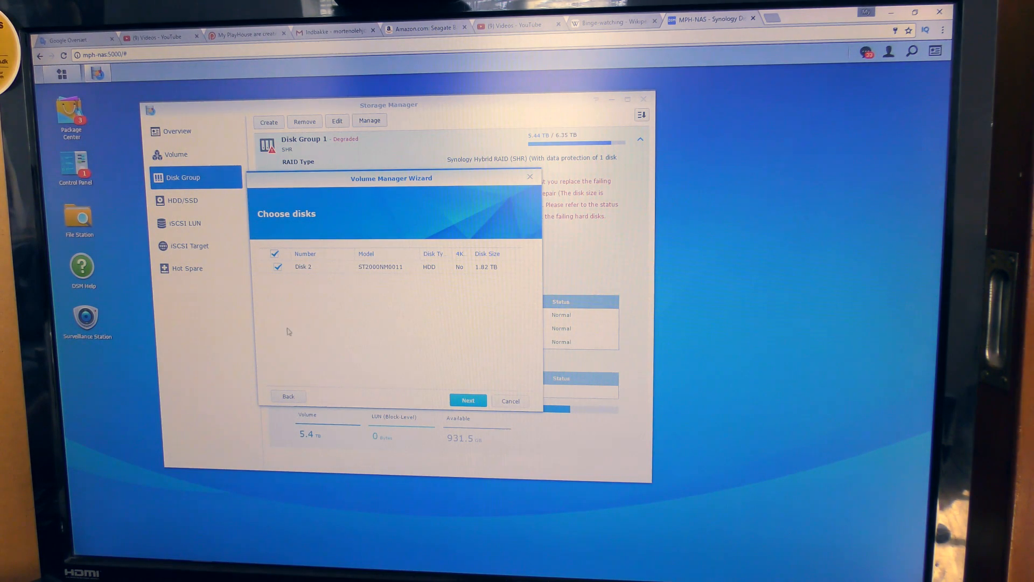
mouse_move(408, 335)
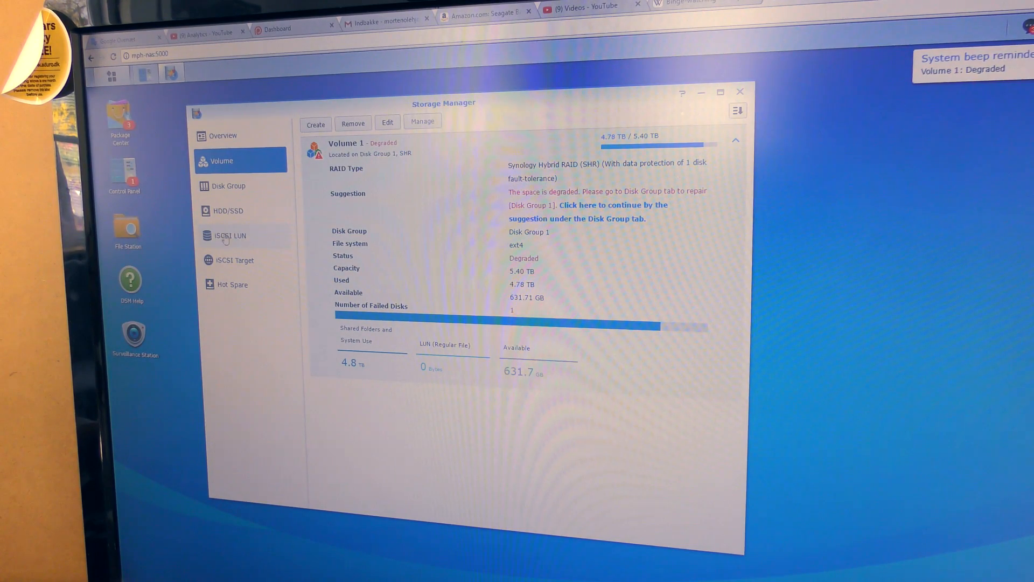
Show the HDD/SSD list with Disk 2 not initialized and failing
click(227, 211)
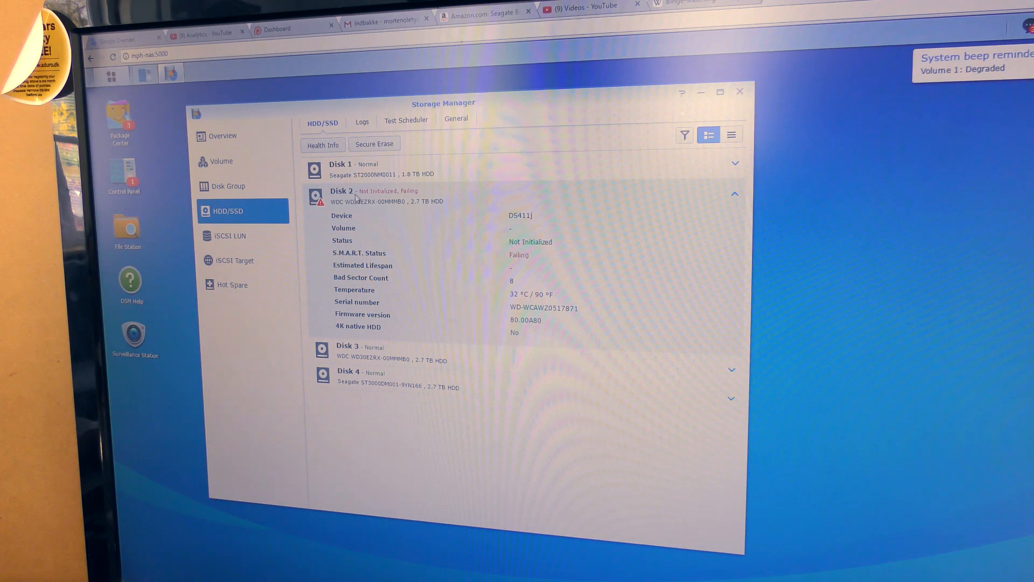
mouse_move(396, 196)
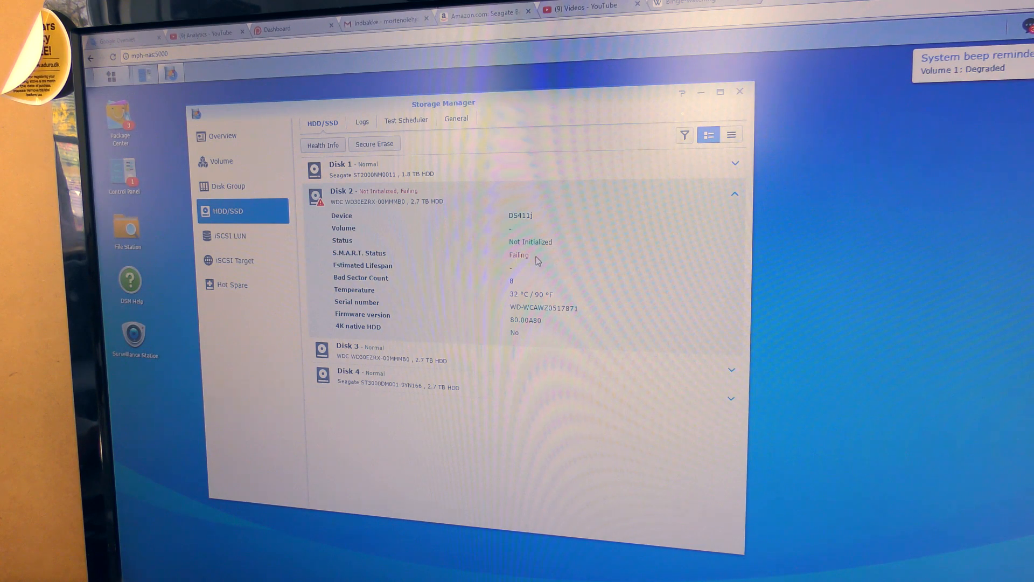
mouse_move(517, 248)
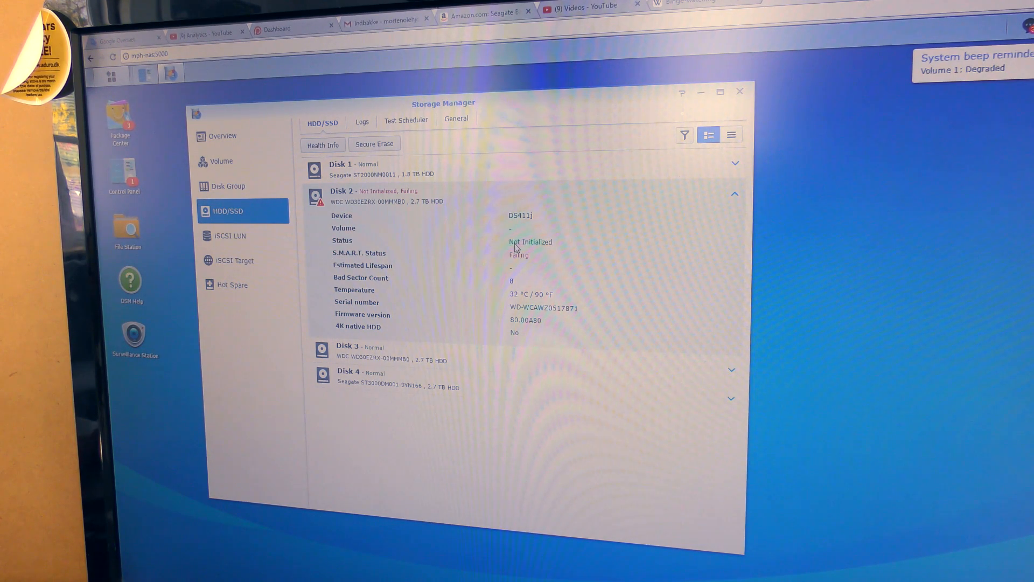
mouse_move(523, 262)
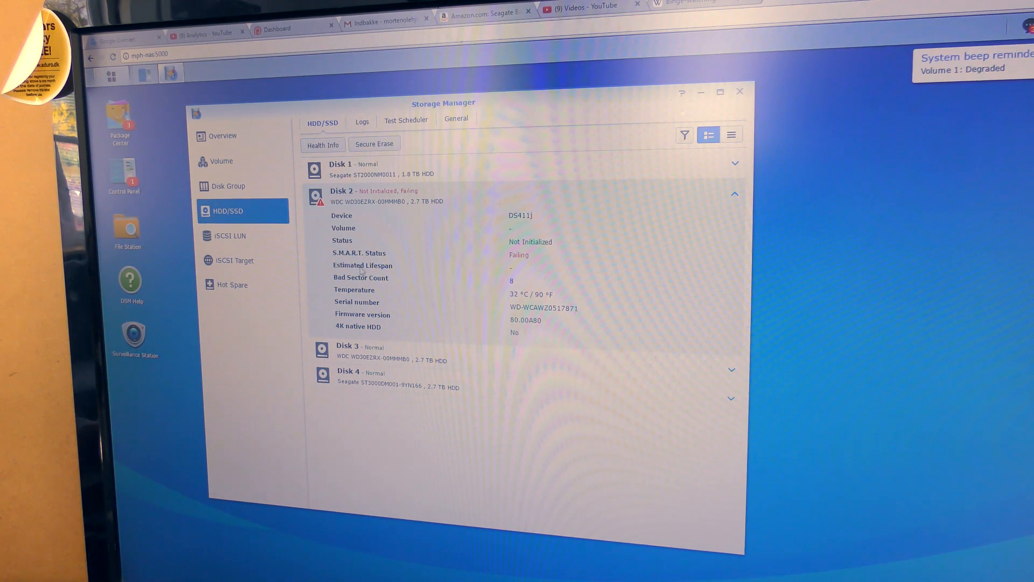
mouse_move(483, 261)
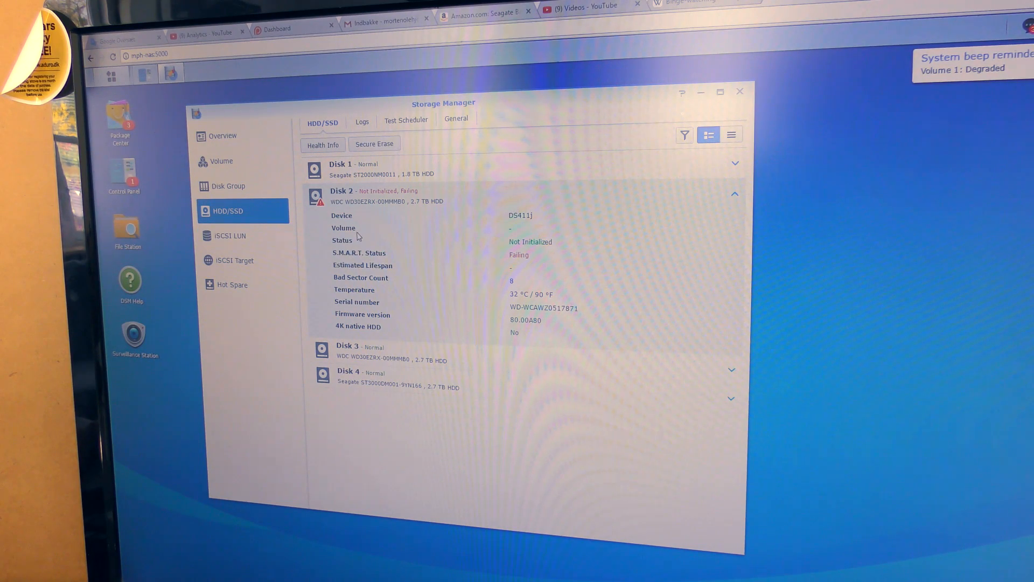
mouse_move(402, 239)
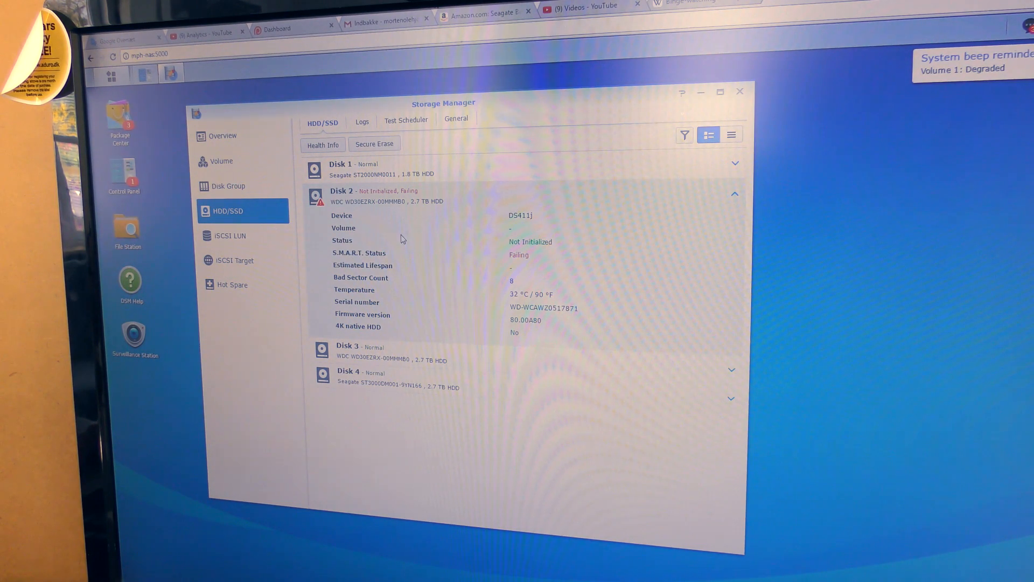
mouse_move(386, 247)
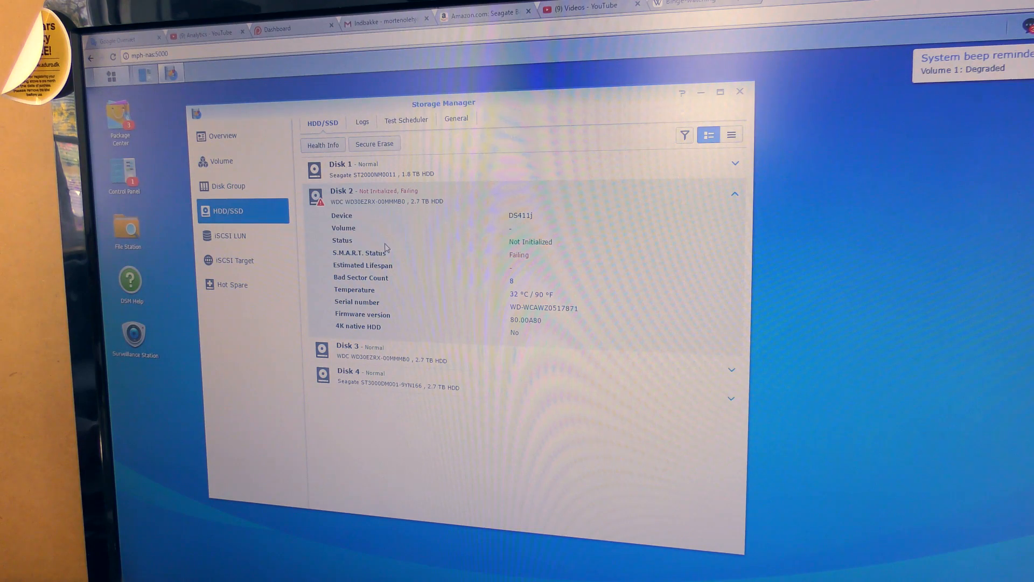
mouse_move(407, 259)
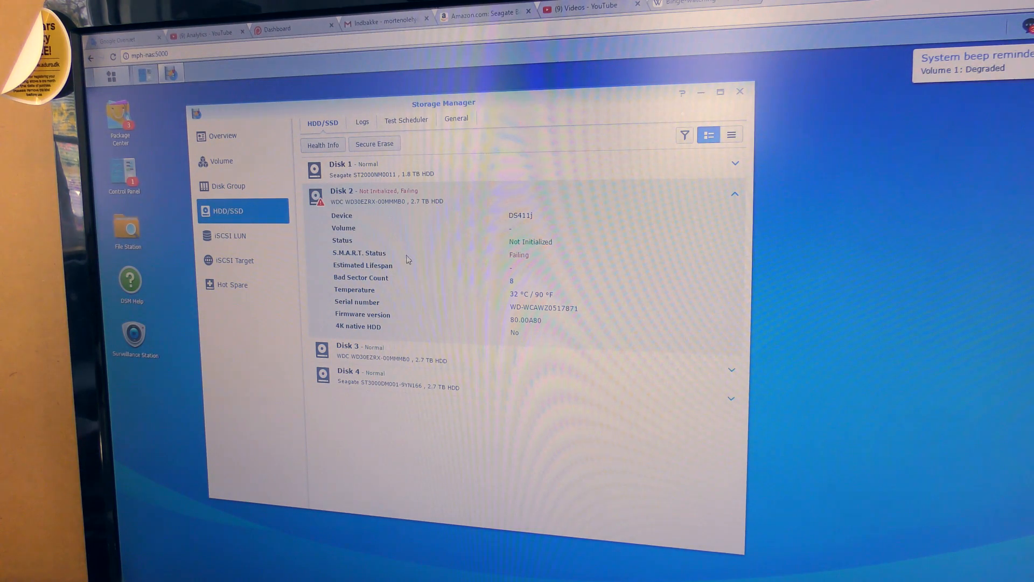
mouse_move(253, 186)
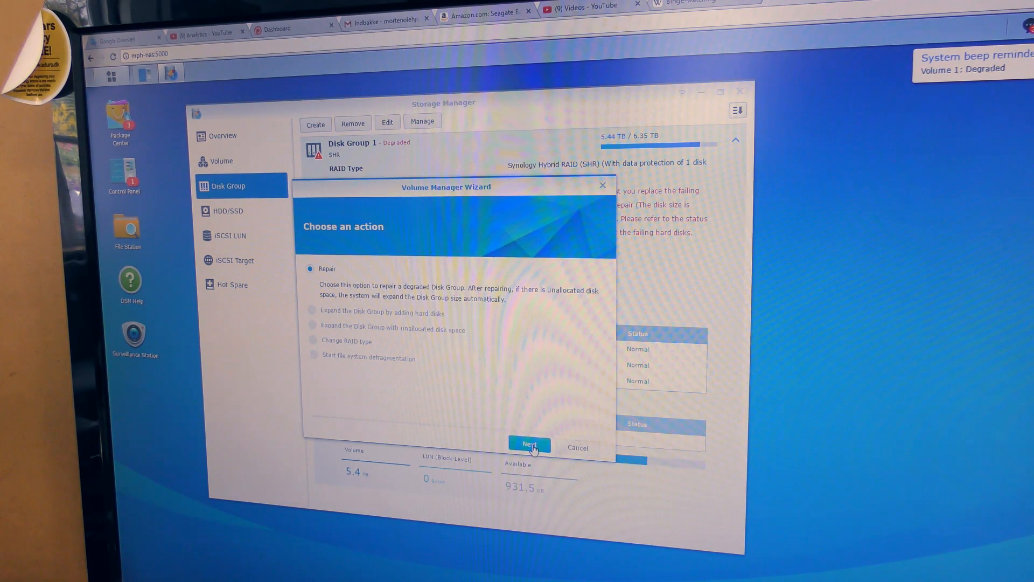
Repair Disk Group 1 using Disk 2, accepting data erasure, and apply the settings
click(529, 444)
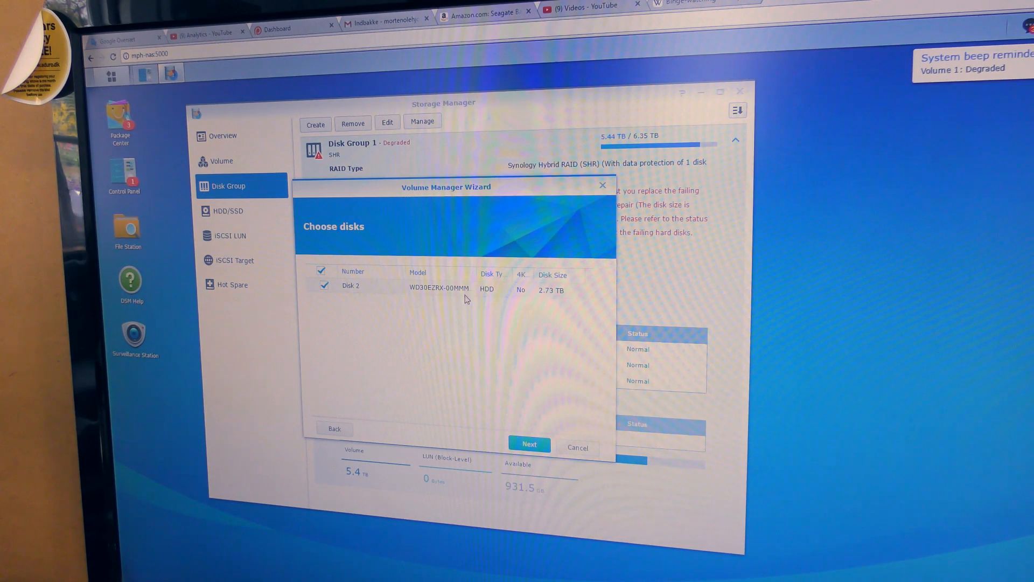
mouse_move(552, 297)
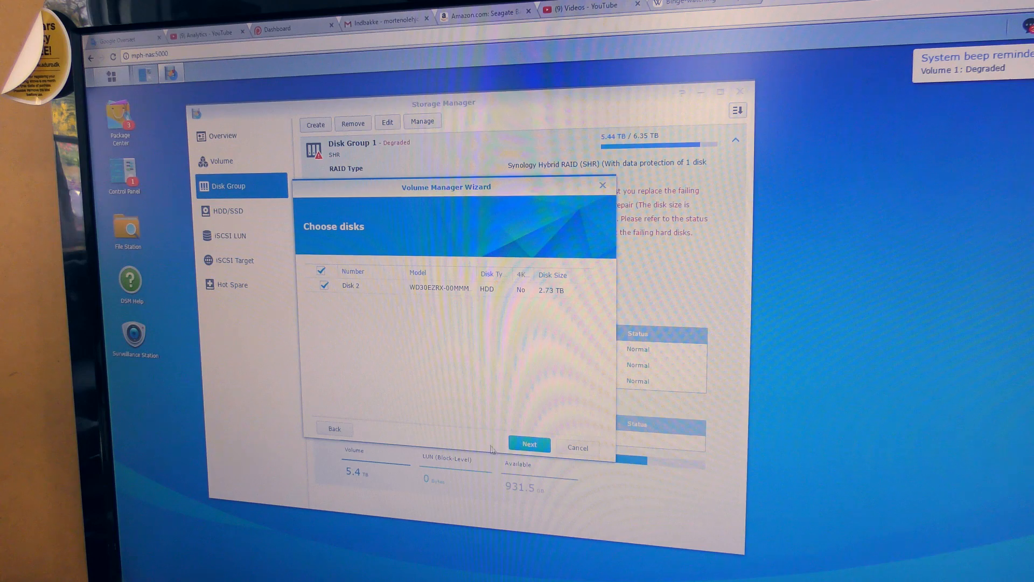
click(528, 444)
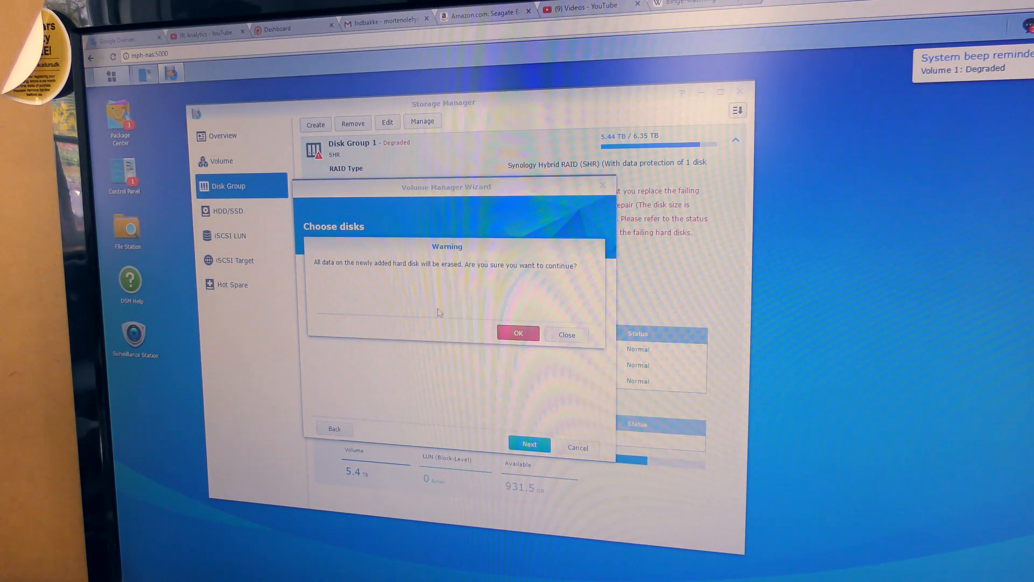
mouse_move(518, 333)
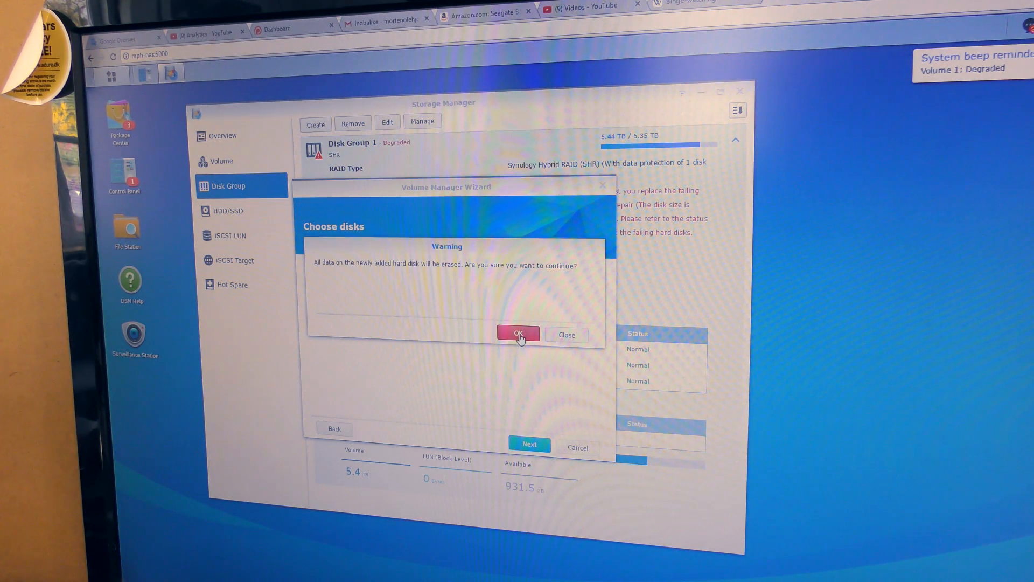
click(518, 333)
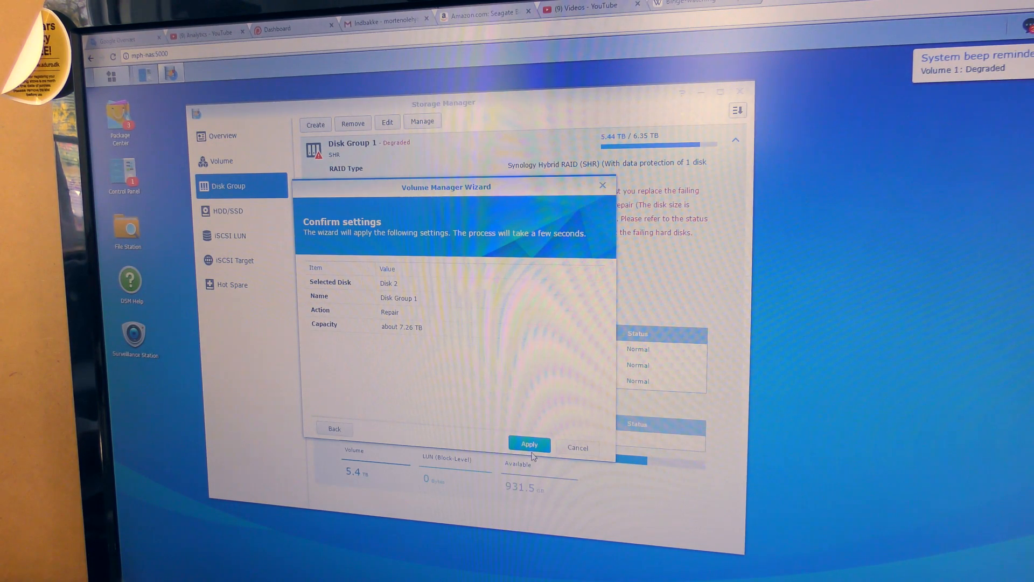
click(529, 444)
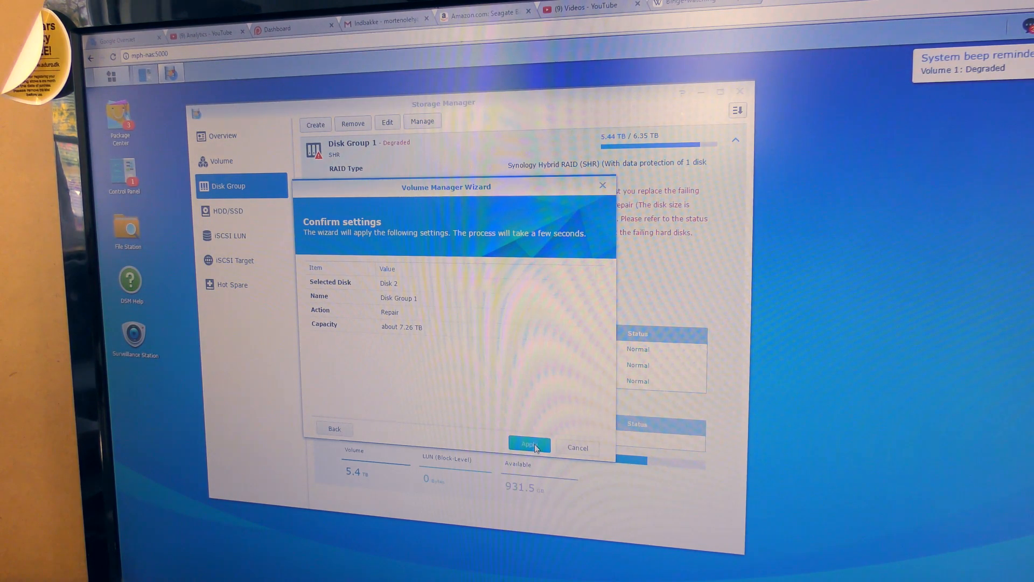
click(528, 444)
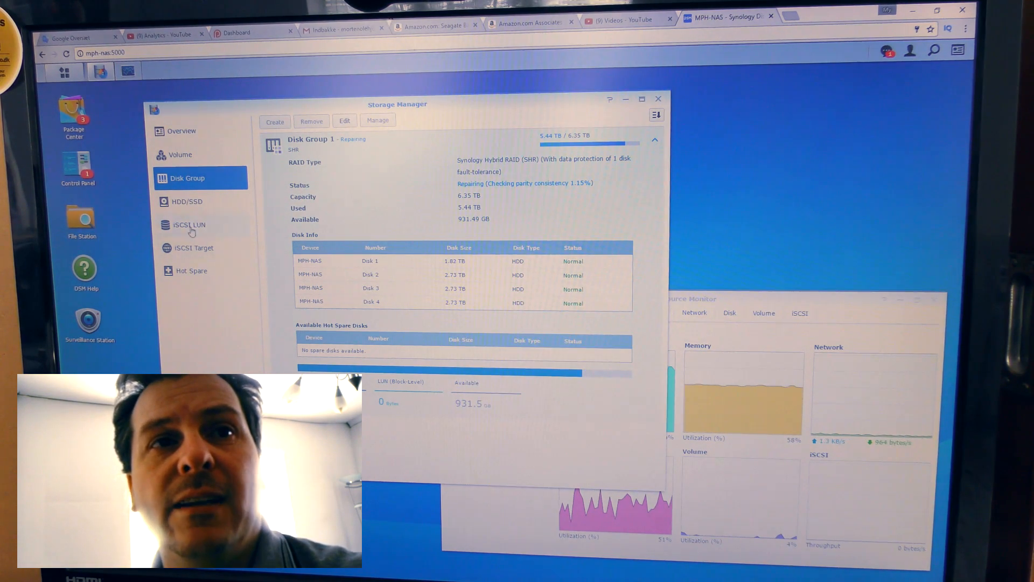
Show all four drives while Disk Group 1 keeps repairing, Disk 2 still flagged failed
click(187, 201)
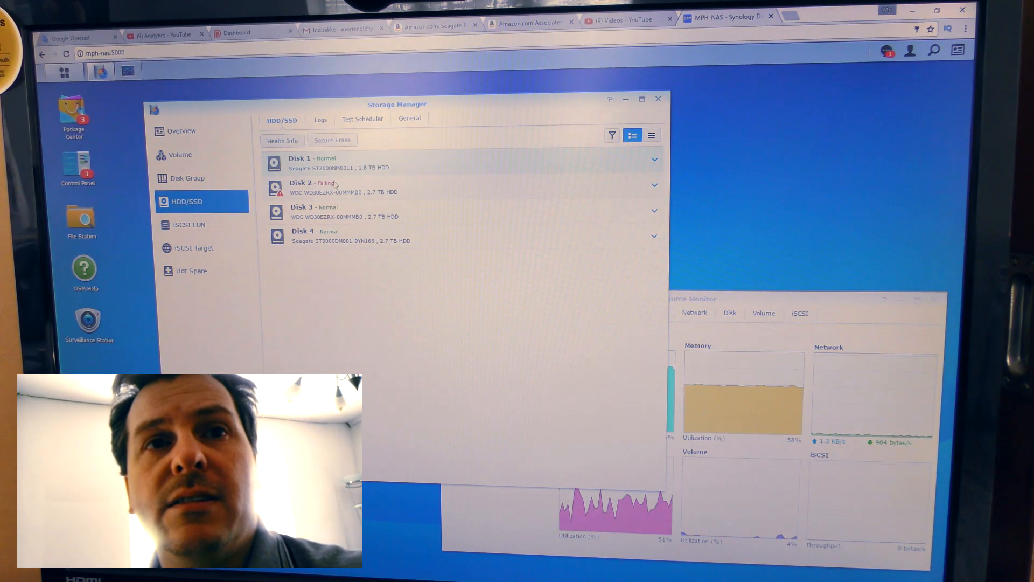